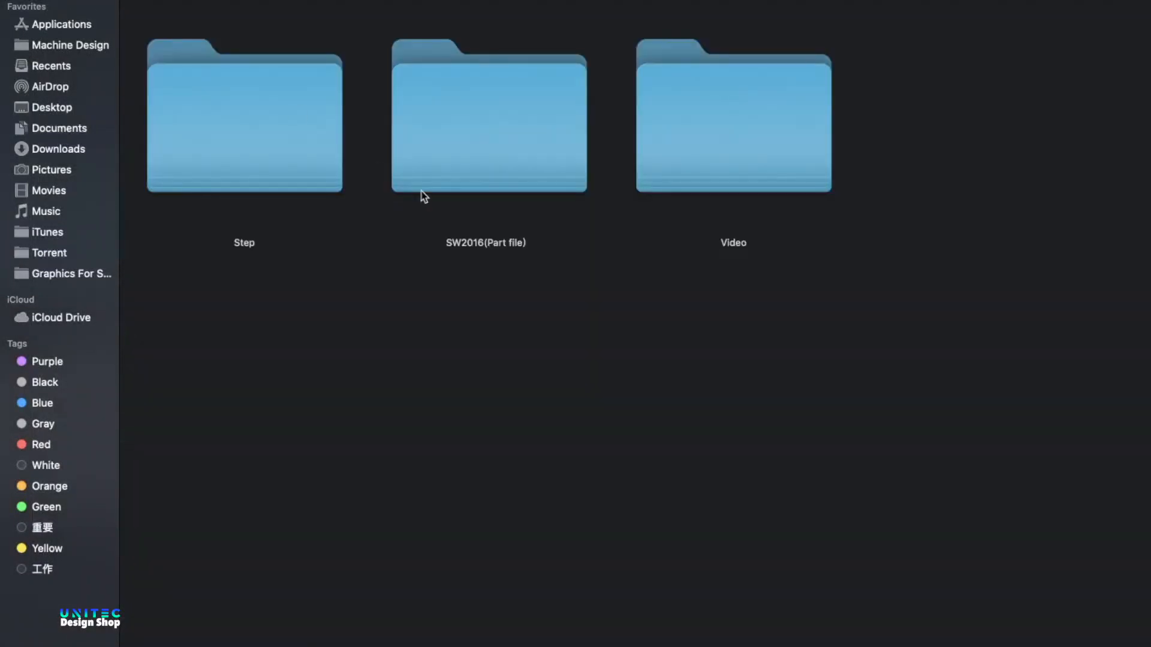
{"action": "mouse_move", "coordinate": [815, 210]}
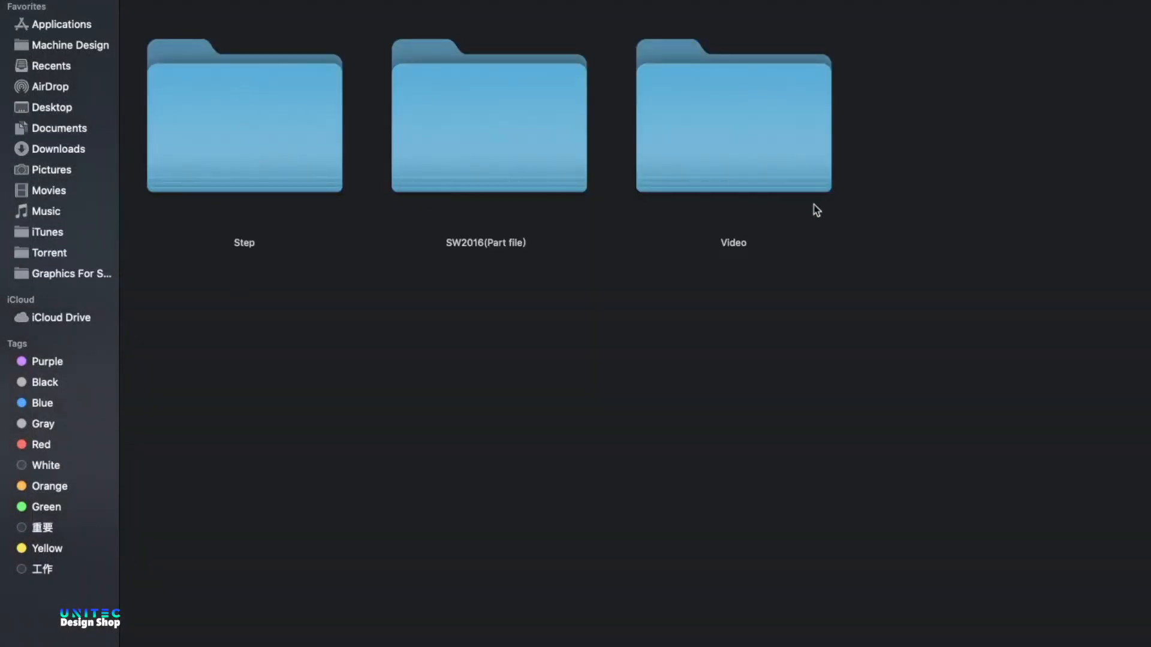
{"action": "mouse_move", "coordinate": [238, 141]}
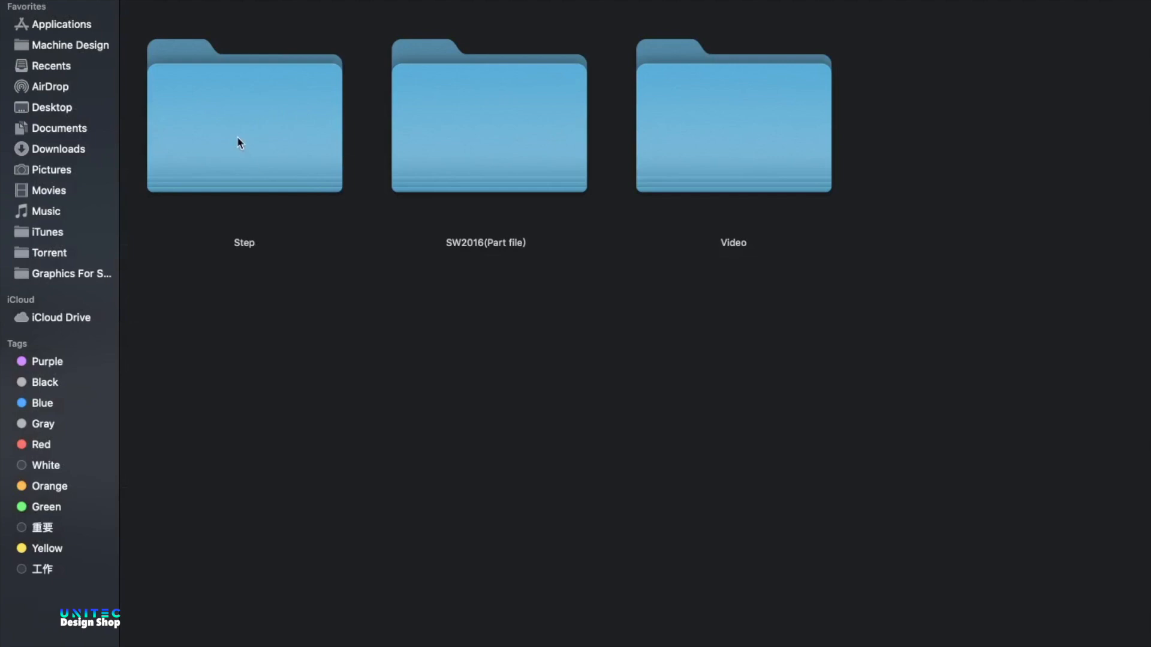
{"action": "mouse_move", "coordinate": [484, 101]}
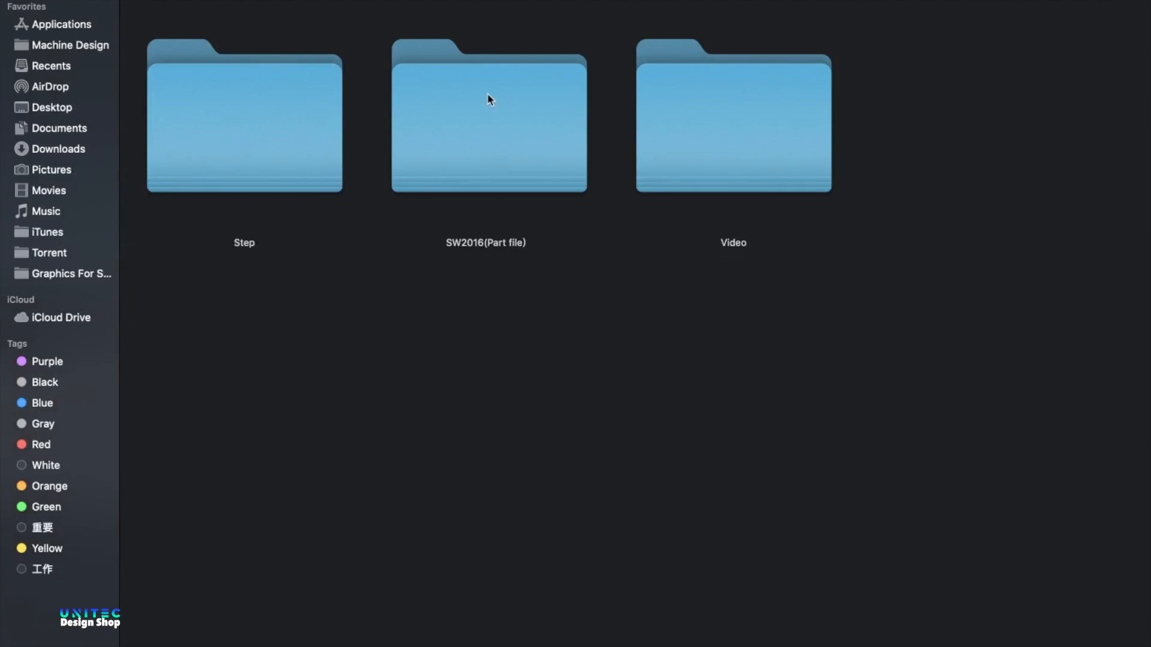
{"action": "mouse_move", "coordinate": [489, 135]}
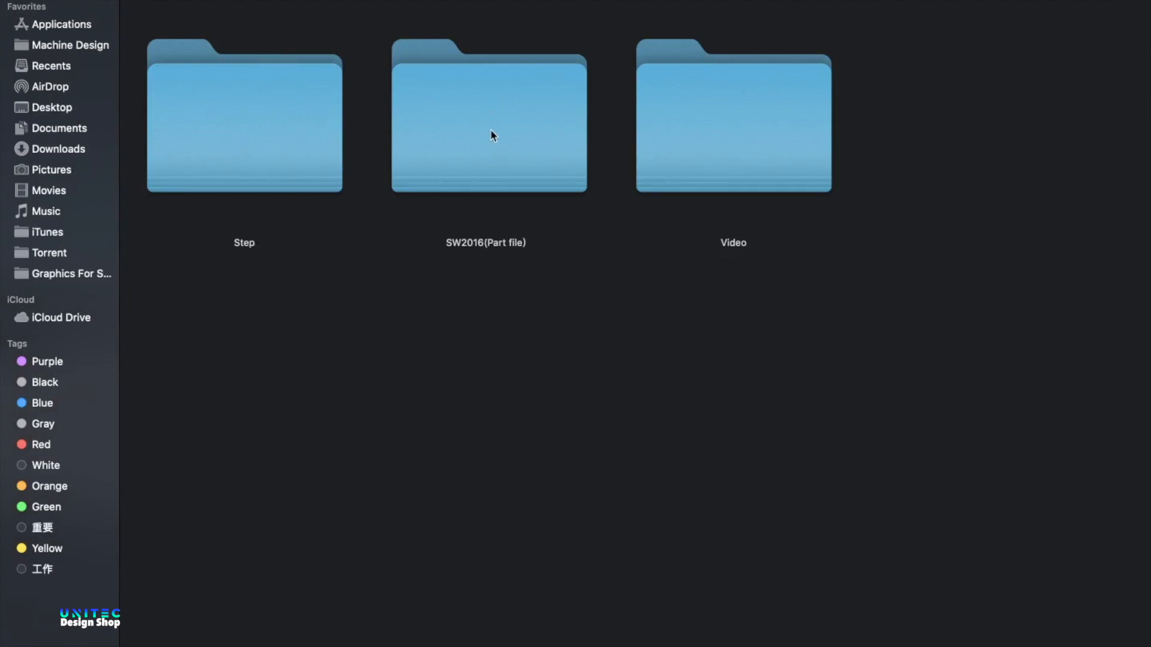
{"action": "mouse_move", "coordinate": [754, 98]}
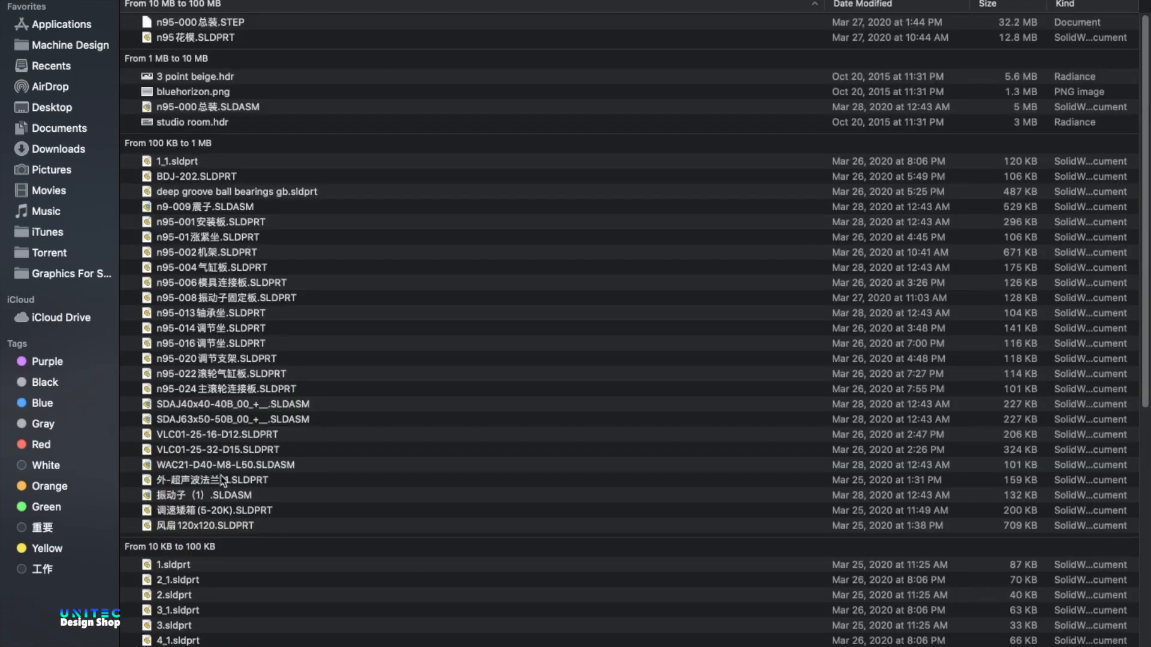
Scroll the Finder part list to reach and open the n95-000总装.SLDASM assembly.
{"action": "scroll", "scroll_direction": "down", "scroll_amount": 3}
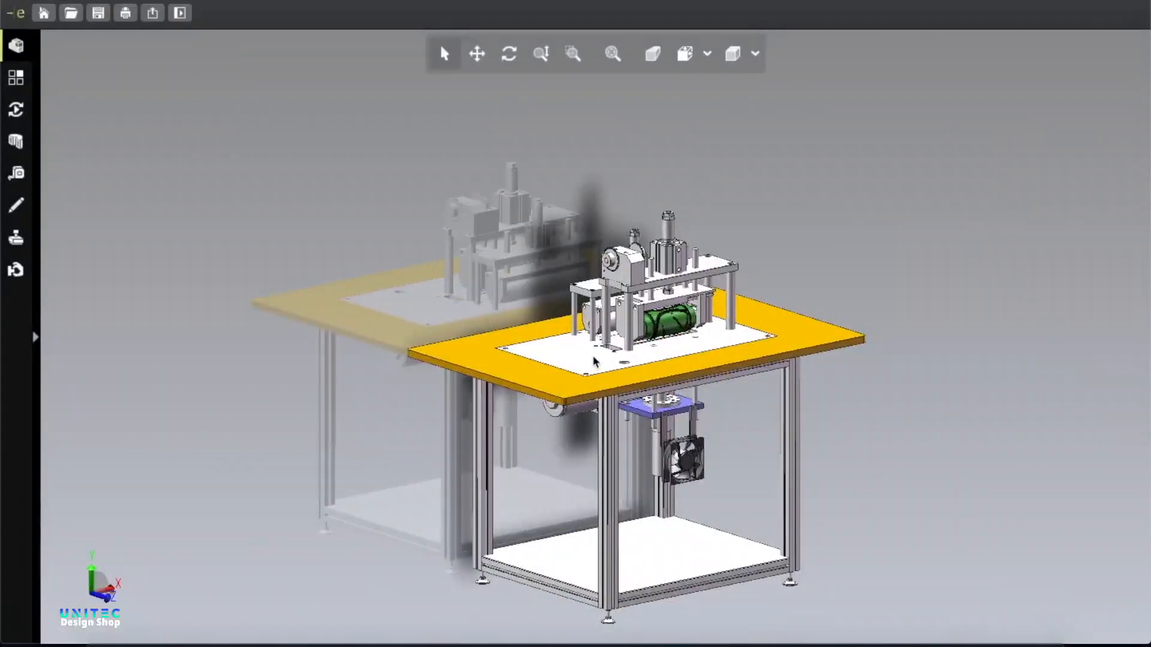
{"action": "mouse_move", "coordinate": [123, 209]}
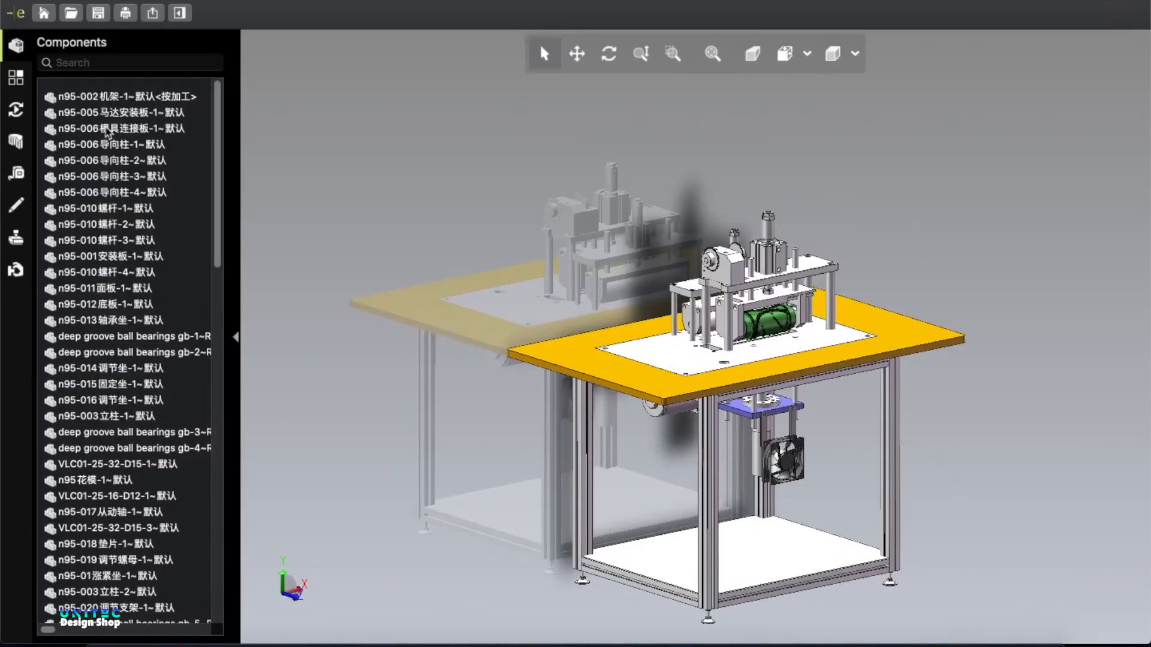
{"action": "scroll", "scroll_direction": "down", "scroll_amount": 3}
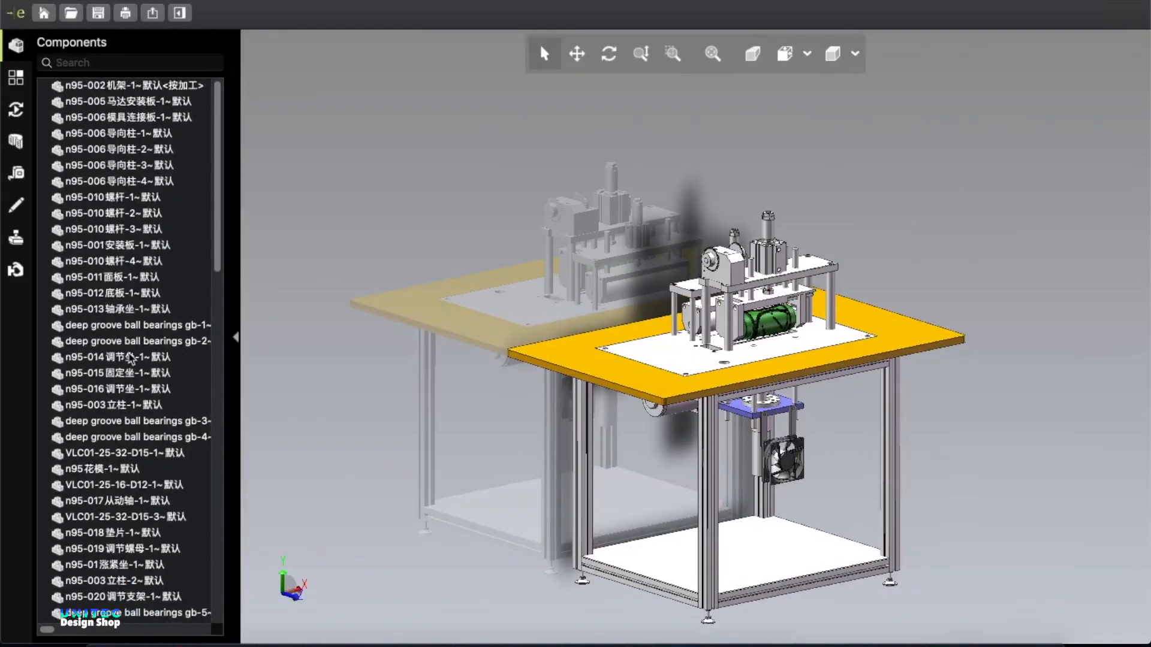
{"action": "scroll", "scroll_direction": "down", "scroll_amount": 3}
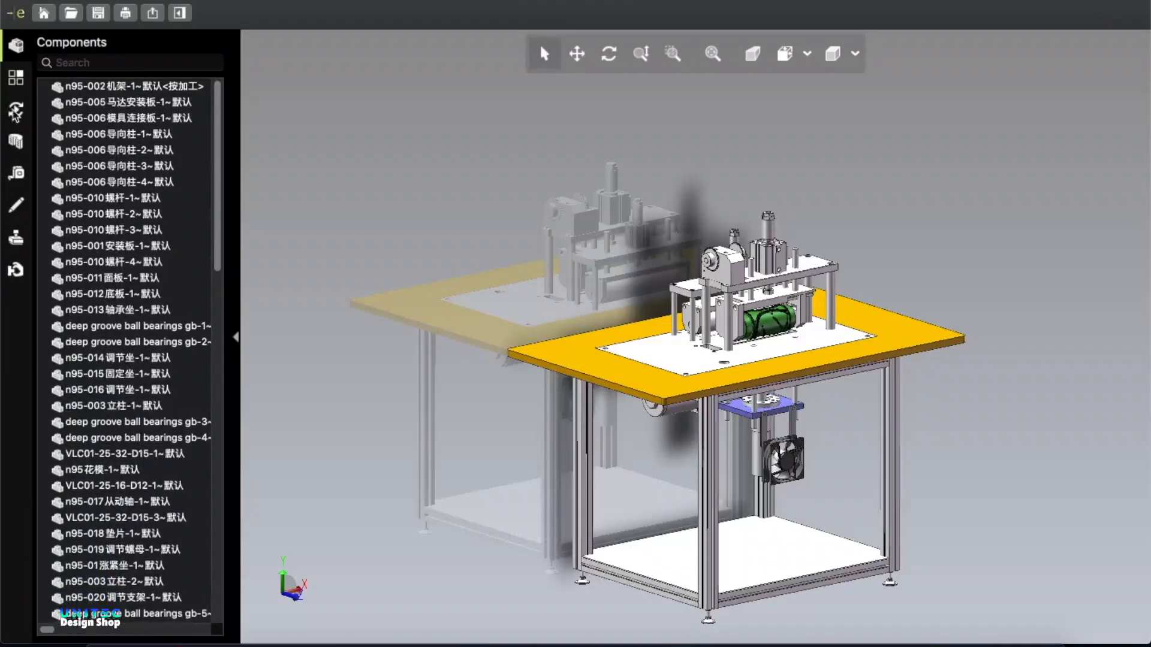
{"action": "left_click", "coordinate": [14, 108]}
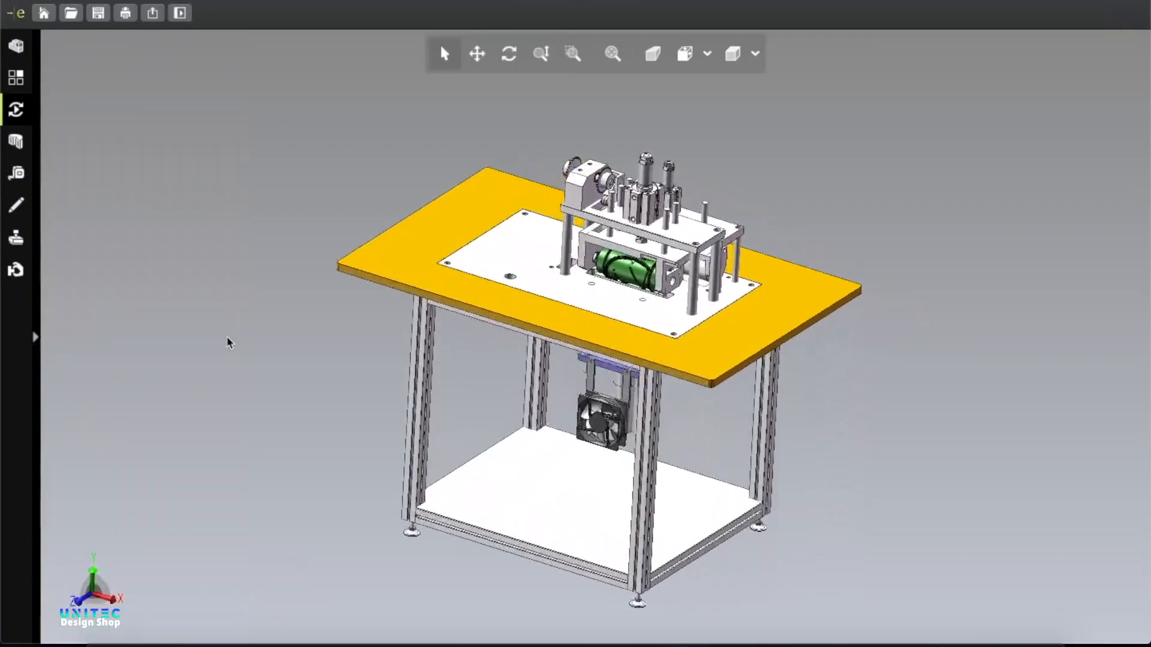
{"action": "left_click", "coordinate": [653, 53]}
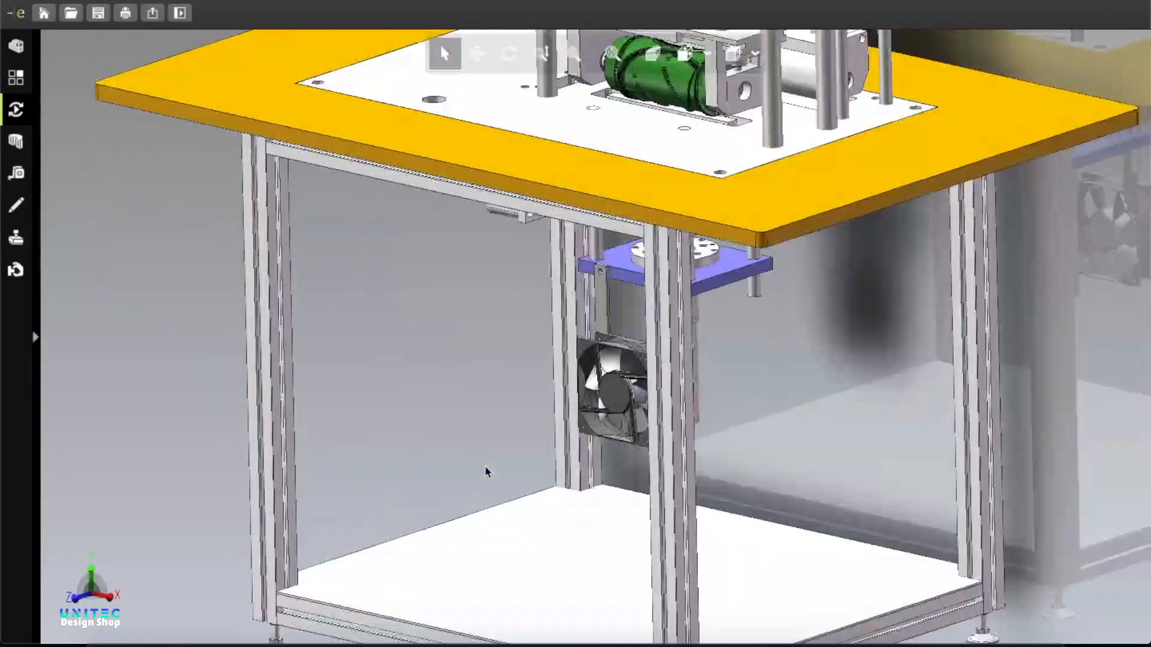
Hide the tabletop with leg frame, the cooling fan with blue bracket plate, and the mounting plate under the mechanism.
{"action": "left_click", "coordinate": [599, 202]}
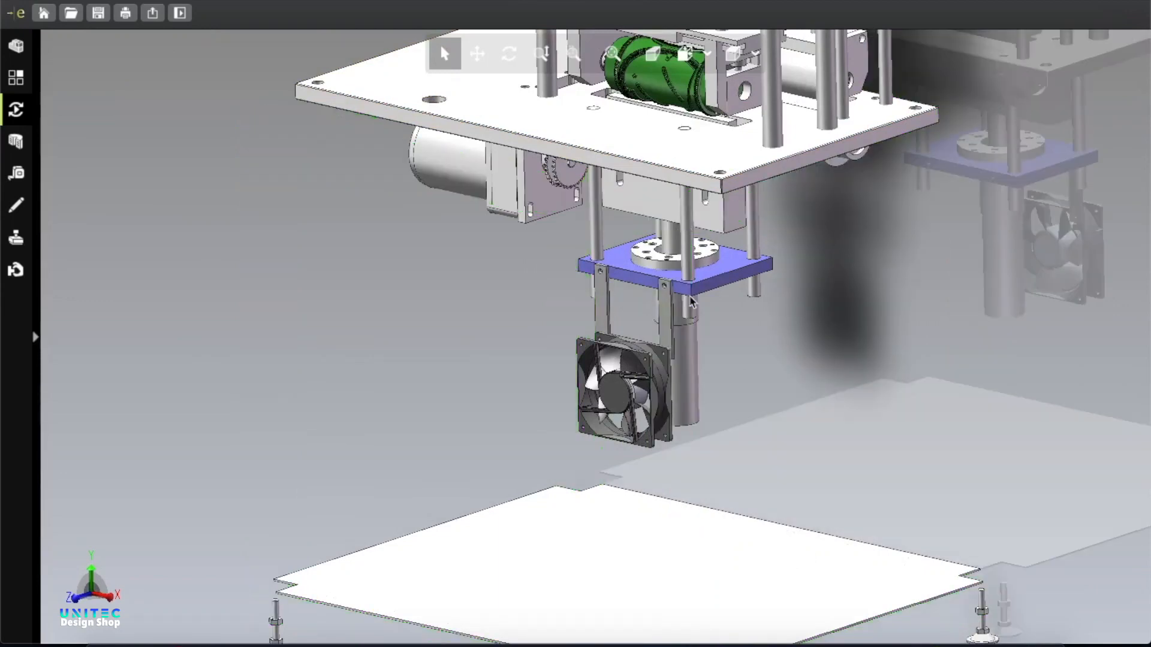
{"action": "left_click", "coordinate": [477, 54]}
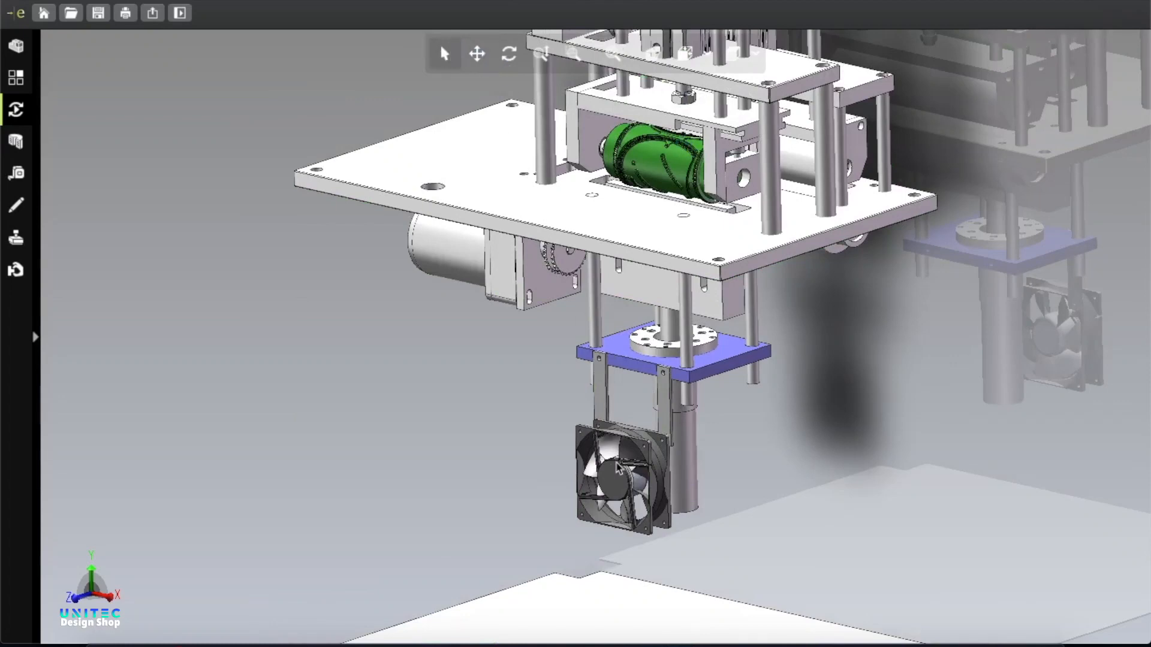
{"action": "left_click", "coordinate": [619, 482]}
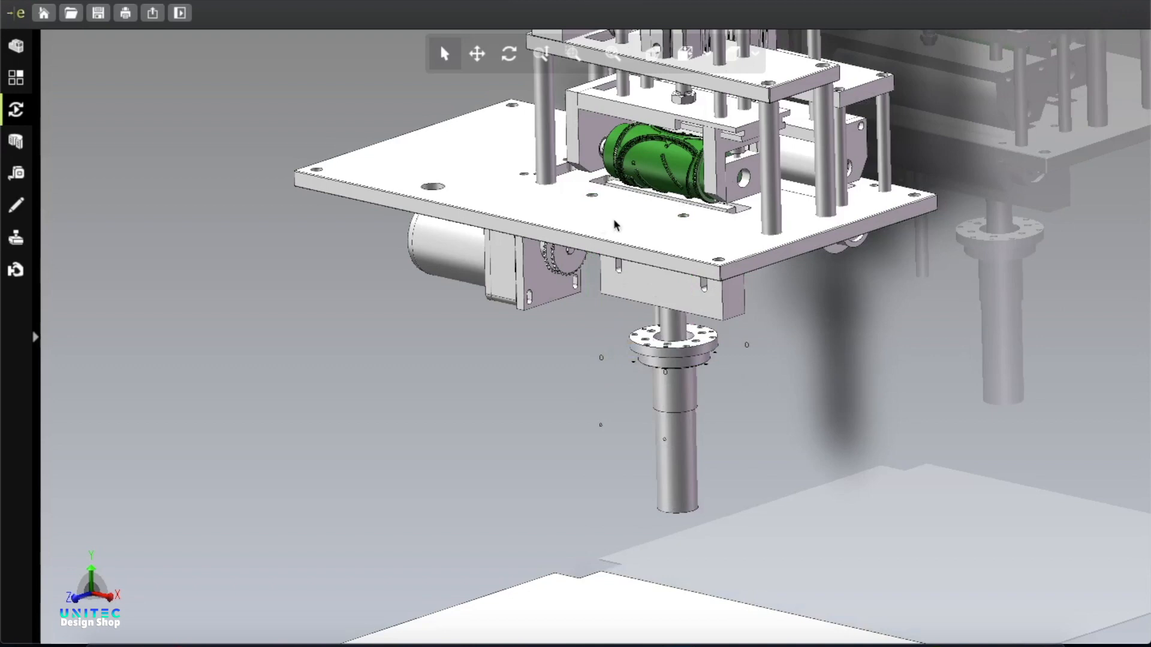
{"action": "left_click", "coordinate": [673, 290]}
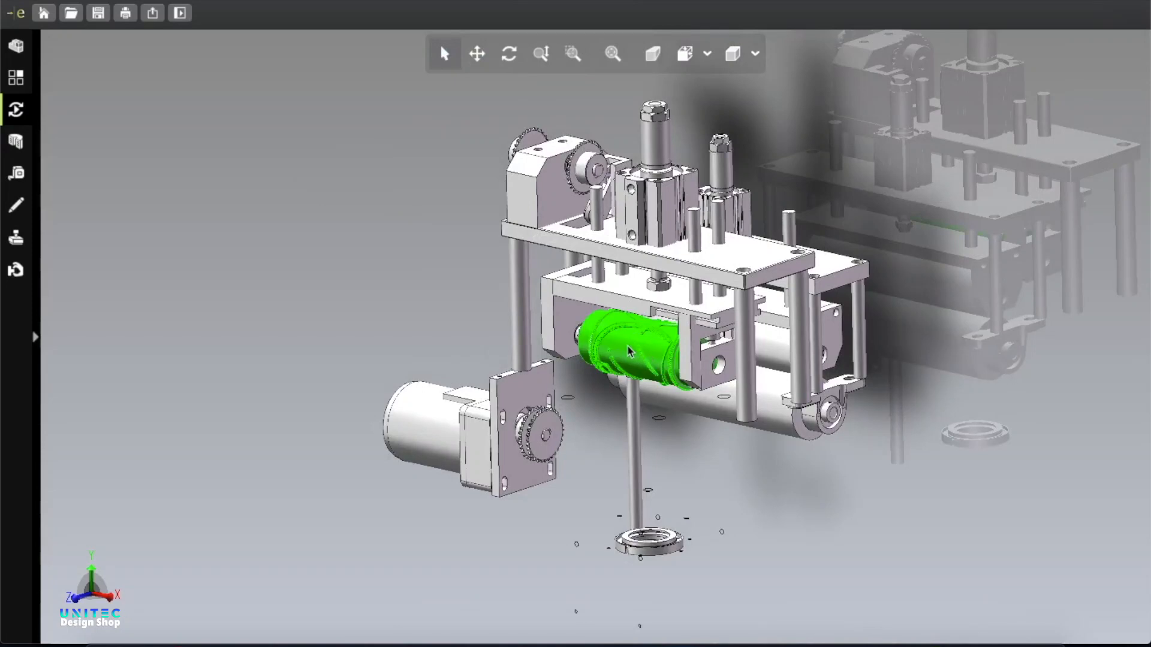
{"action": "mouse_move", "coordinate": [925, 525]}
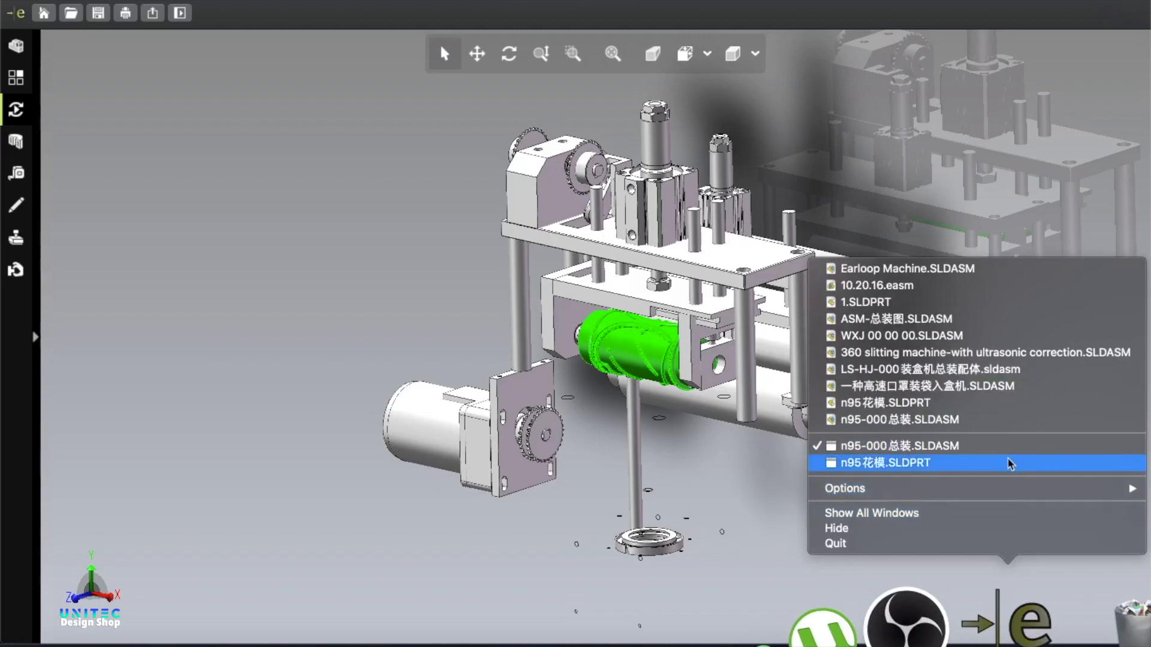
{"action": "left_click", "coordinate": [884, 463]}
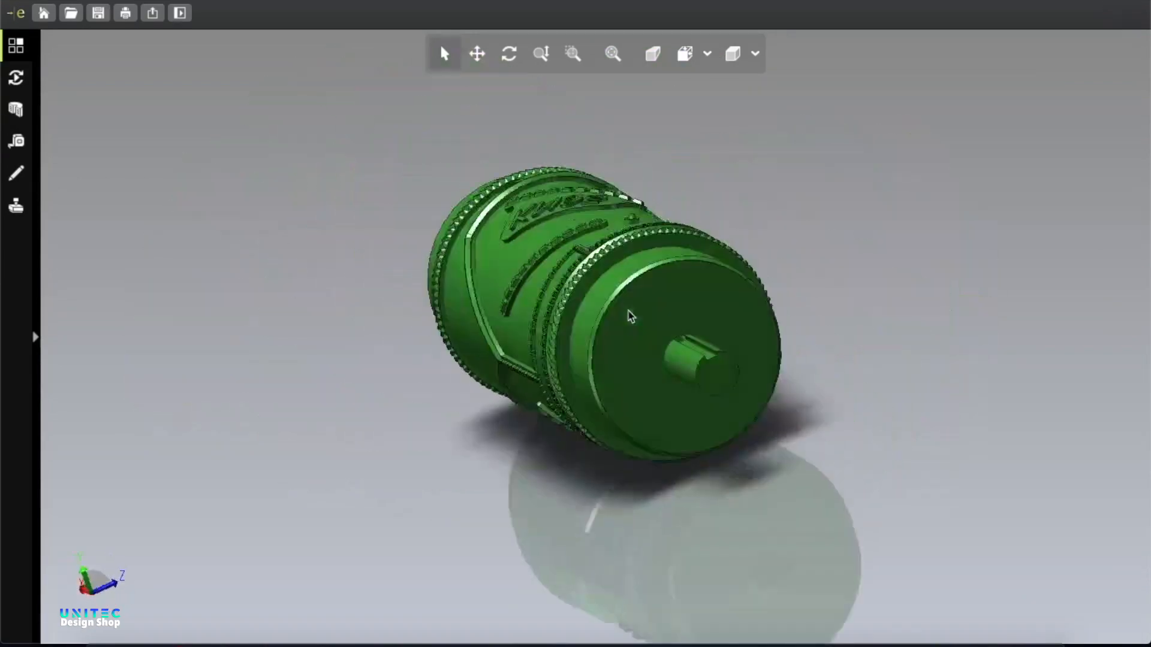
{"action": "left_click_drag", "start_coordinate": [627, 315], "coordinate": [624, 143]}
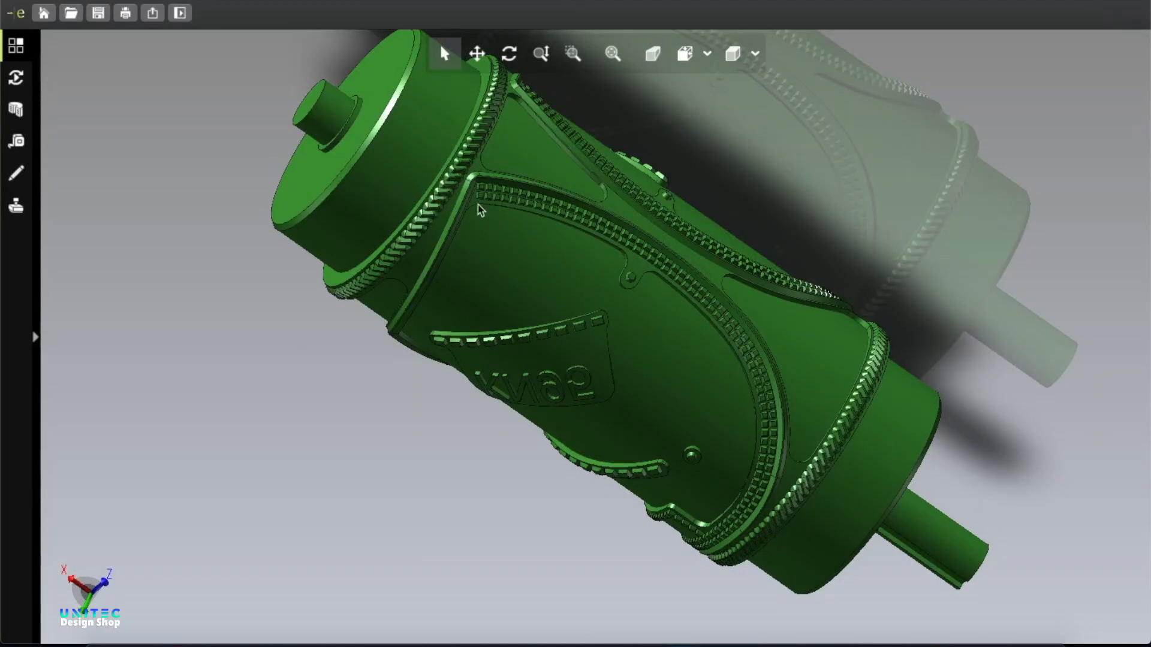
{"action": "mouse_move", "coordinate": [472, 191]}
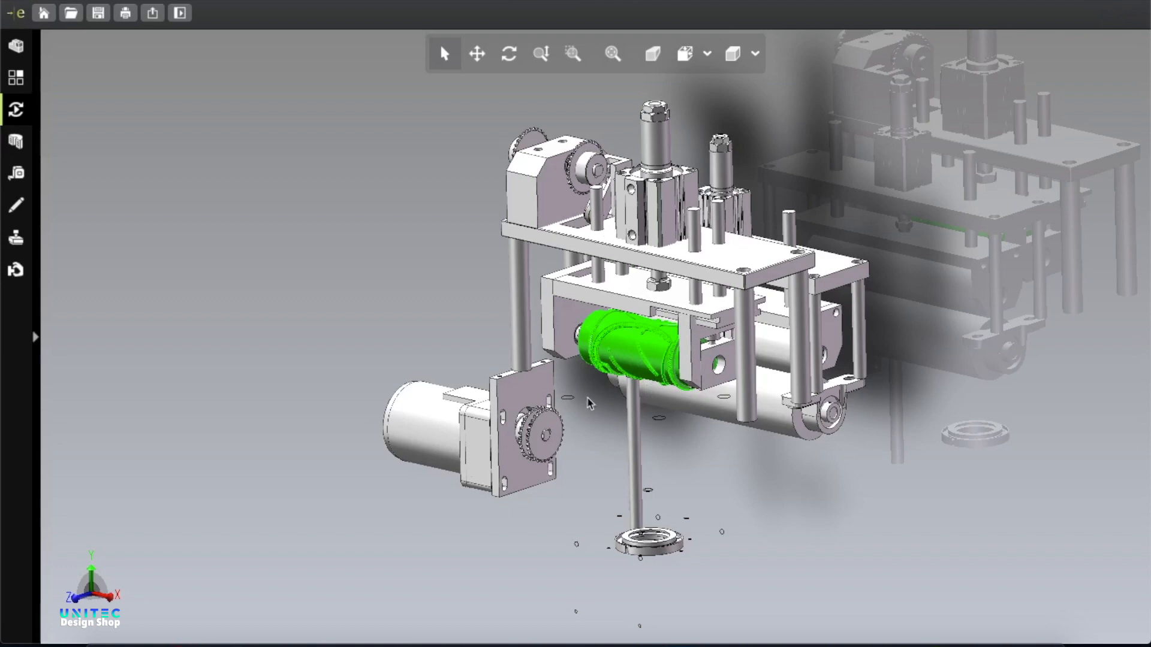
{"action": "mouse_move", "coordinate": [653, 403]}
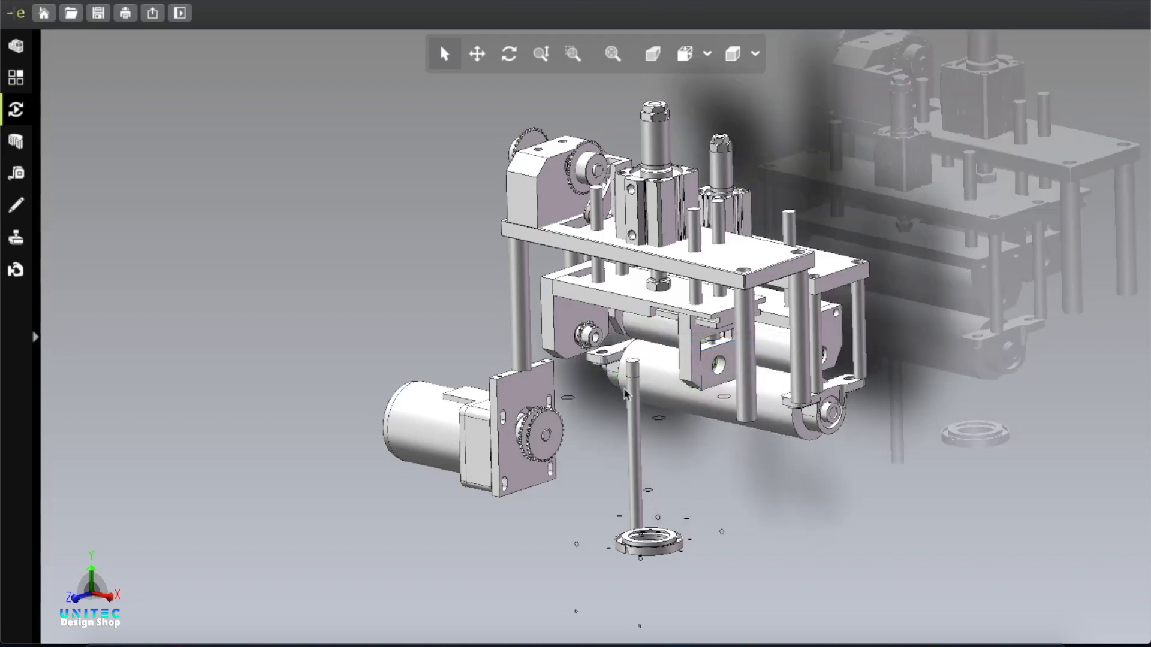
Hide the long vertical rod and the motor mounting plate via the context menu.
{"action": "right_click", "coordinate": [628, 399]}
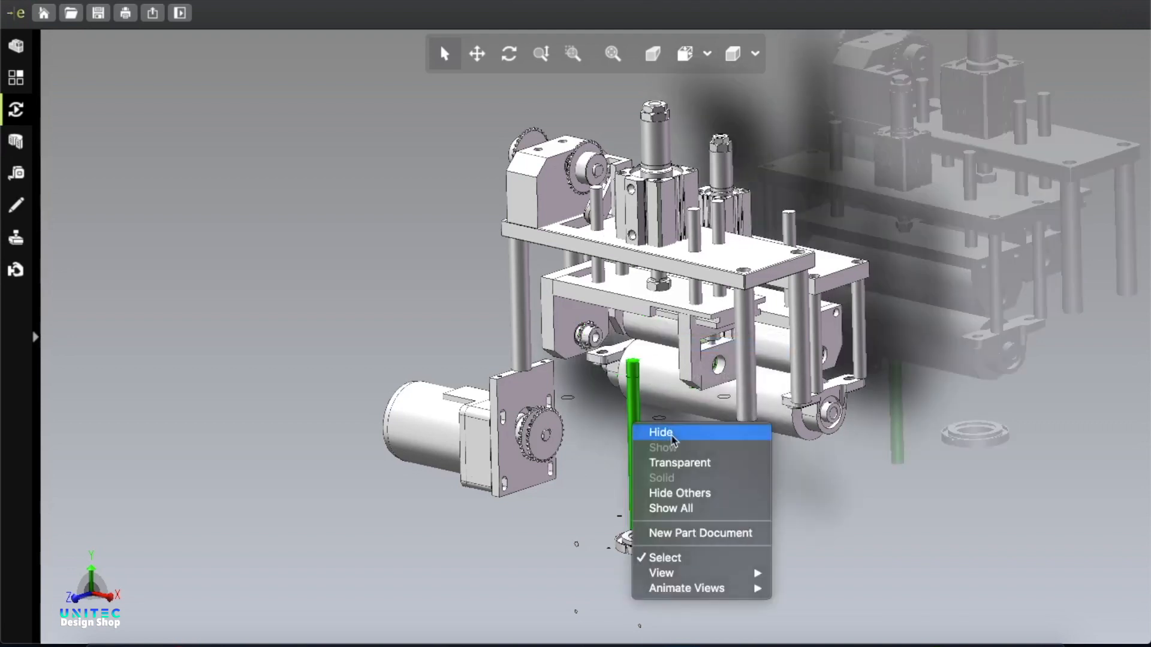
{"action": "left_click", "coordinate": [661, 431]}
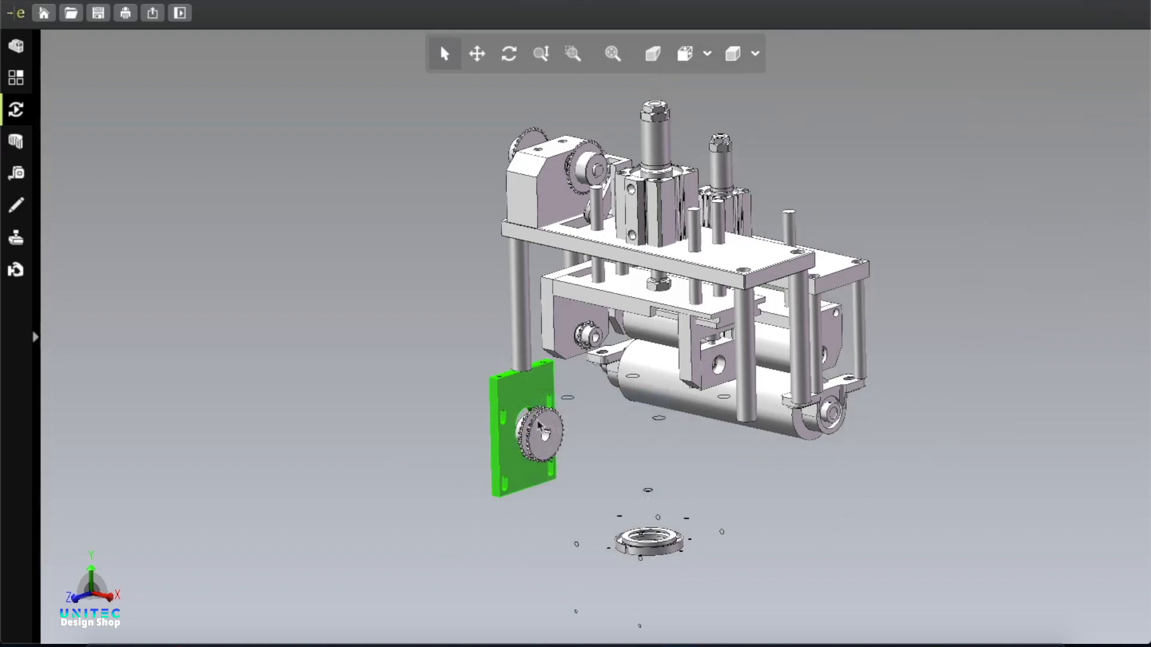
{"action": "right_click", "coordinate": [541, 439]}
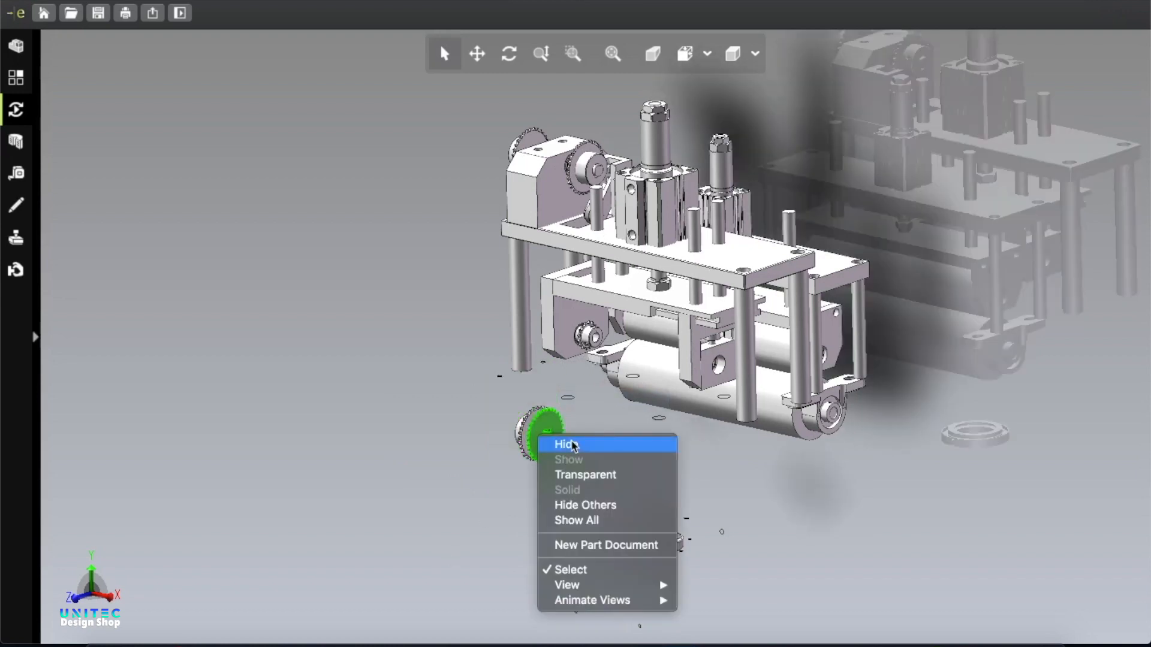
{"action": "left_click", "coordinate": [565, 443]}
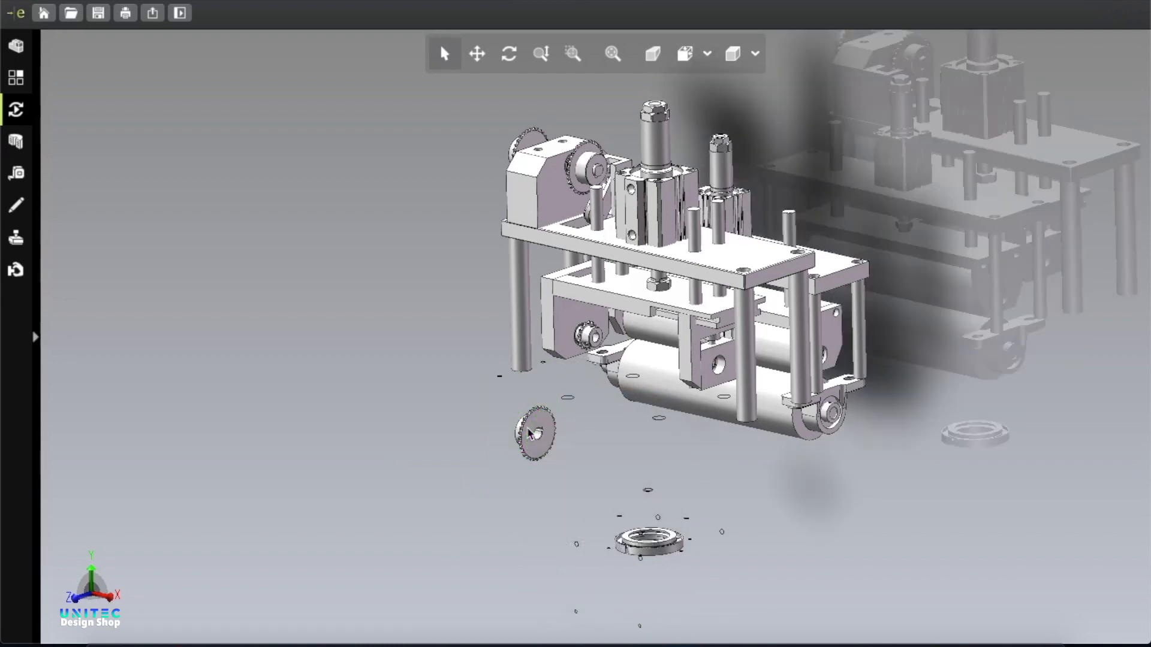
{"action": "right_click", "coordinate": [532, 434]}
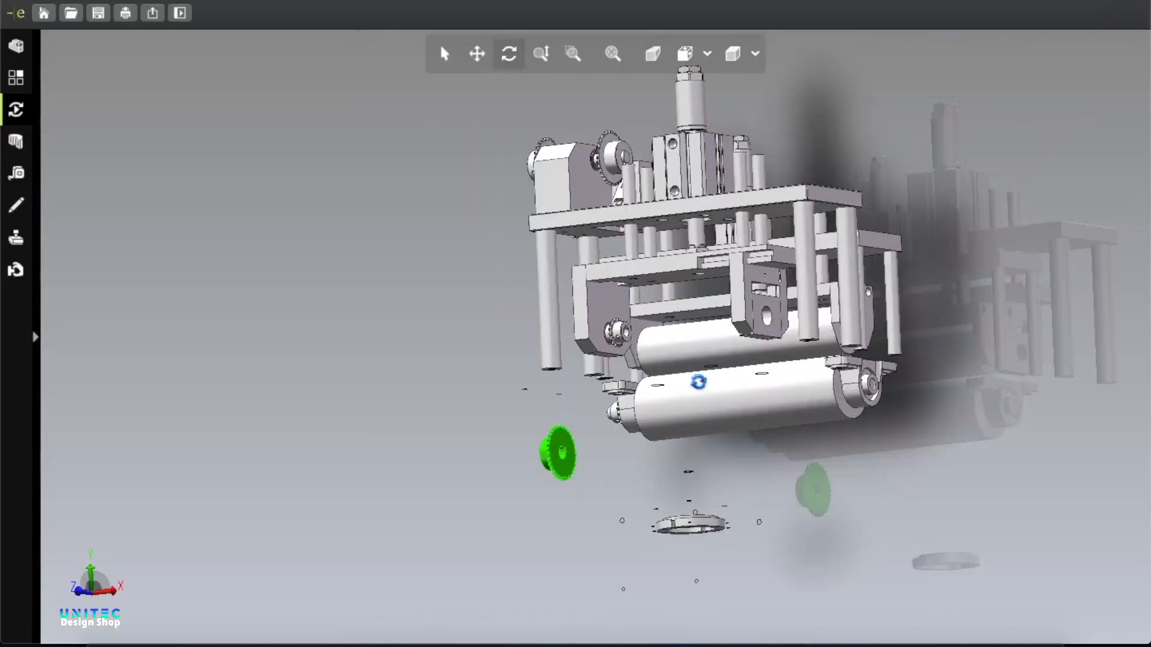
Orbit to the other side and hide the upper sprocket.
{"action": "left_click_drag", "start_coordinate": [698, 381], "coordinate": [473, 124]}
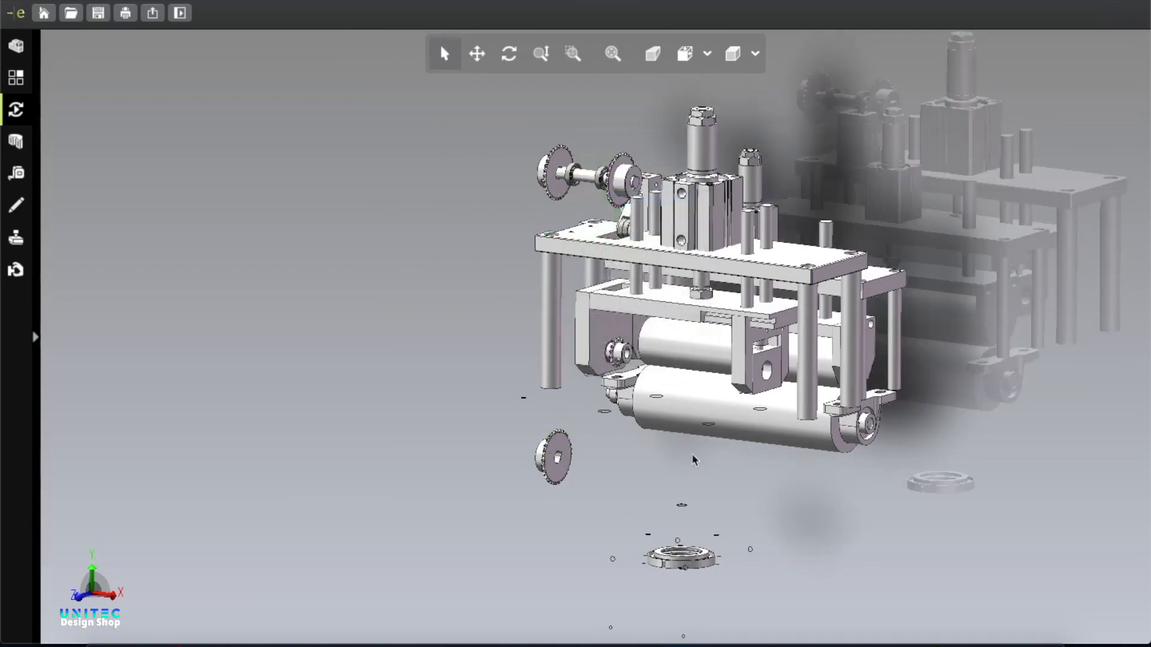
{"action": "right_click", "coordinate": [568, 179]}
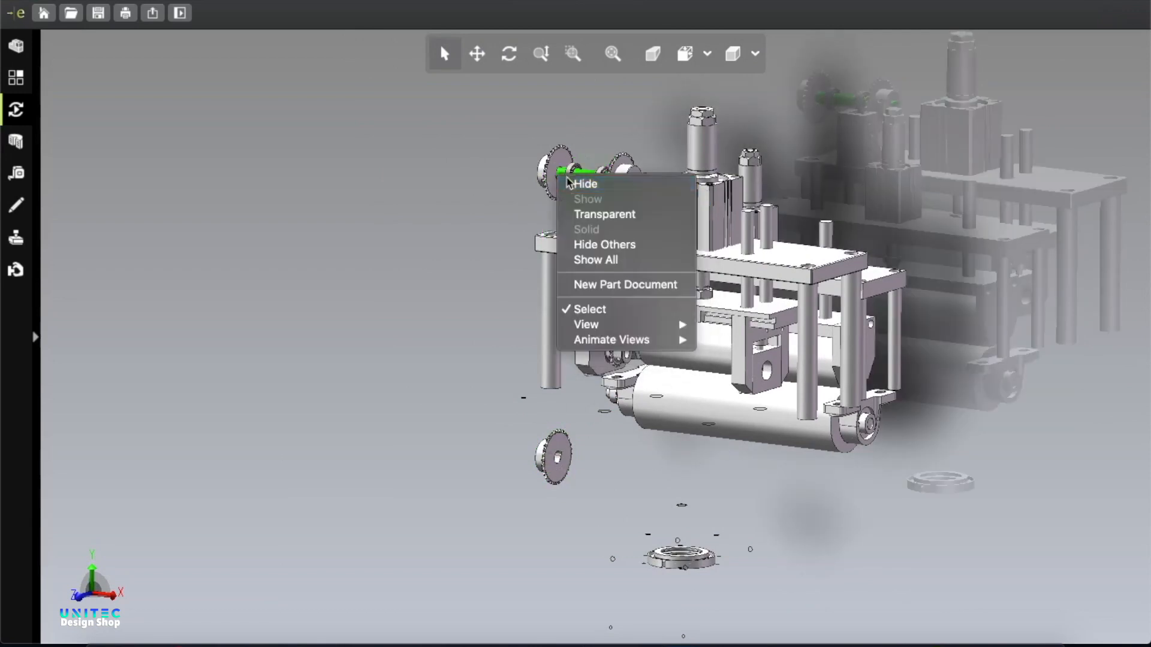
{"action": "left_click", "coordinate": [575, 184]}
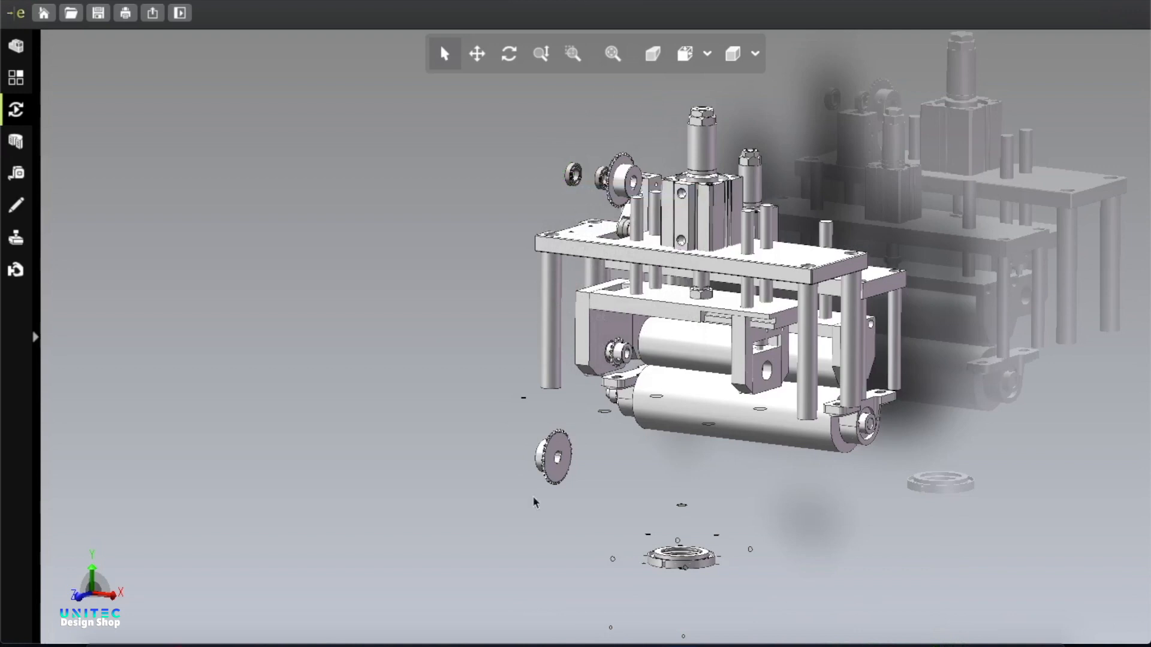
{"action": "mouse_move", "coordinate": [727, 273]}
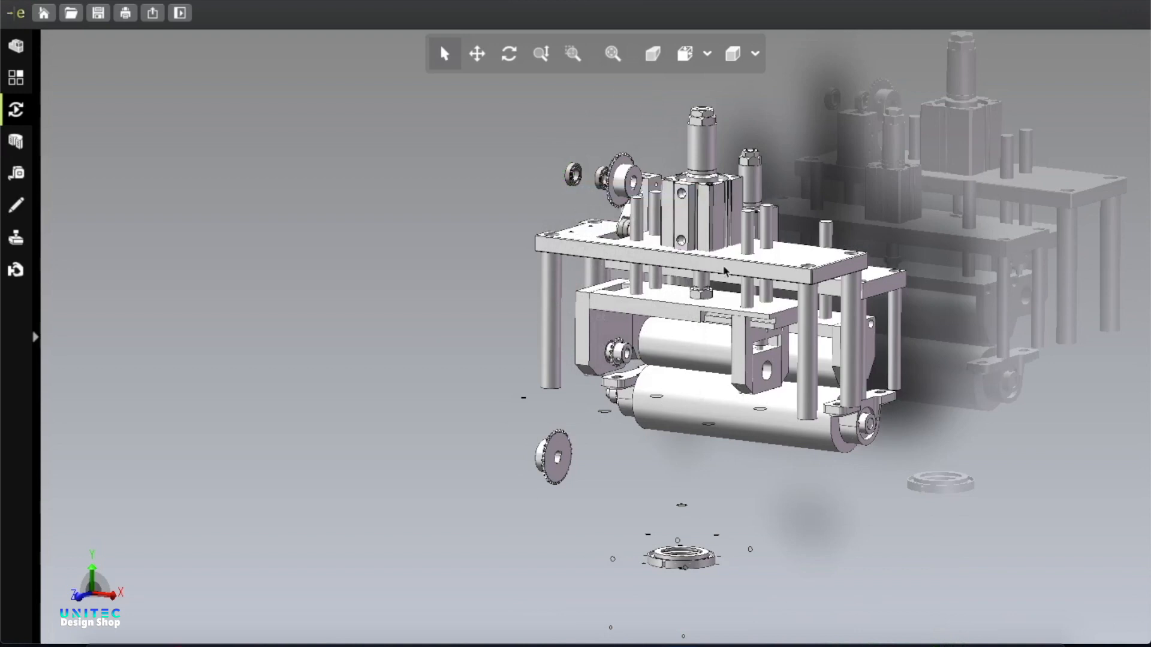
{"action": "left_click", "coordinate": [724, 268]}
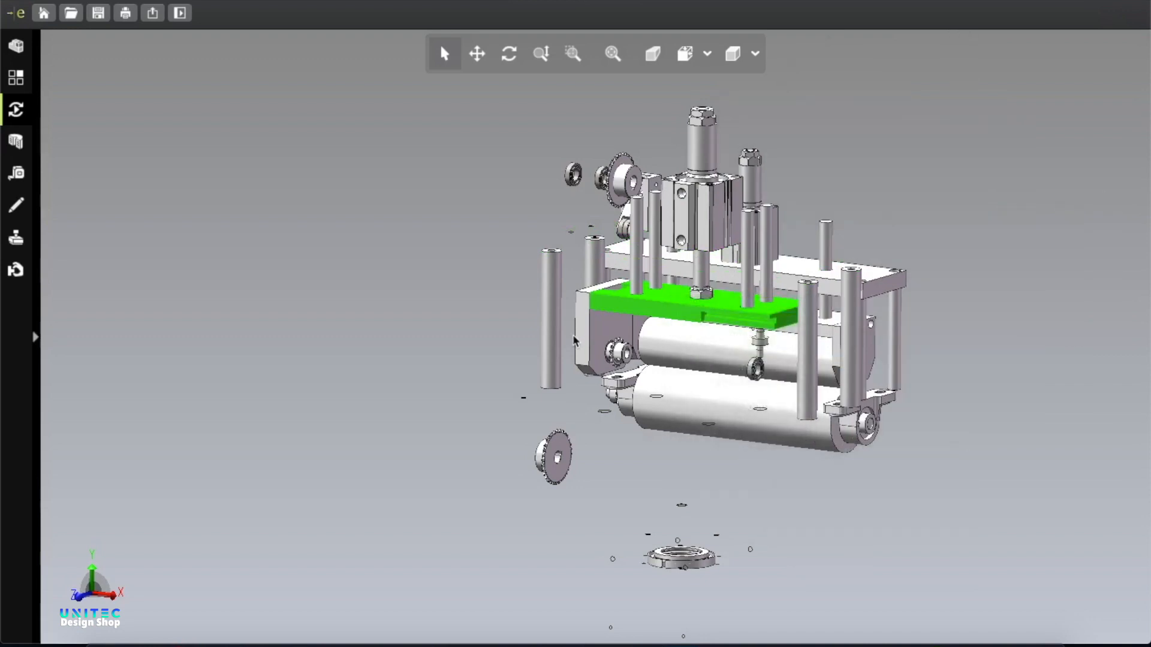
Hide the middle frame plate, the plate above the rollers and the top frame plate.
{"action": "right_click", "coordinate": [606, 340]}
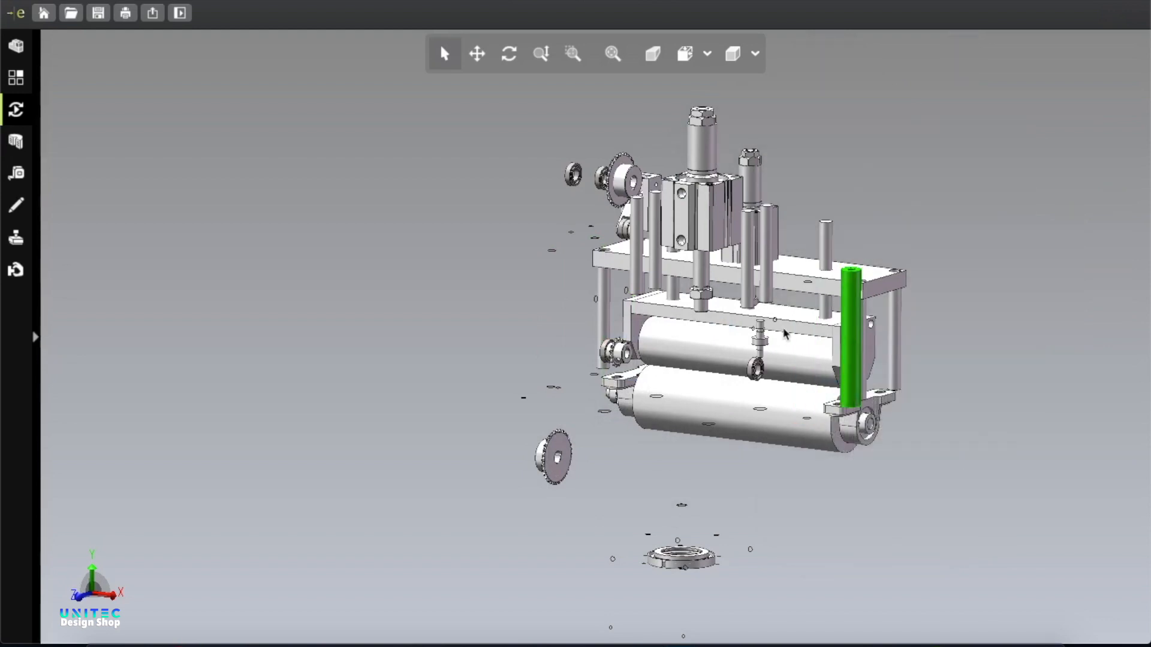
{"action": "right_click", "coordinate": [762, 328]}
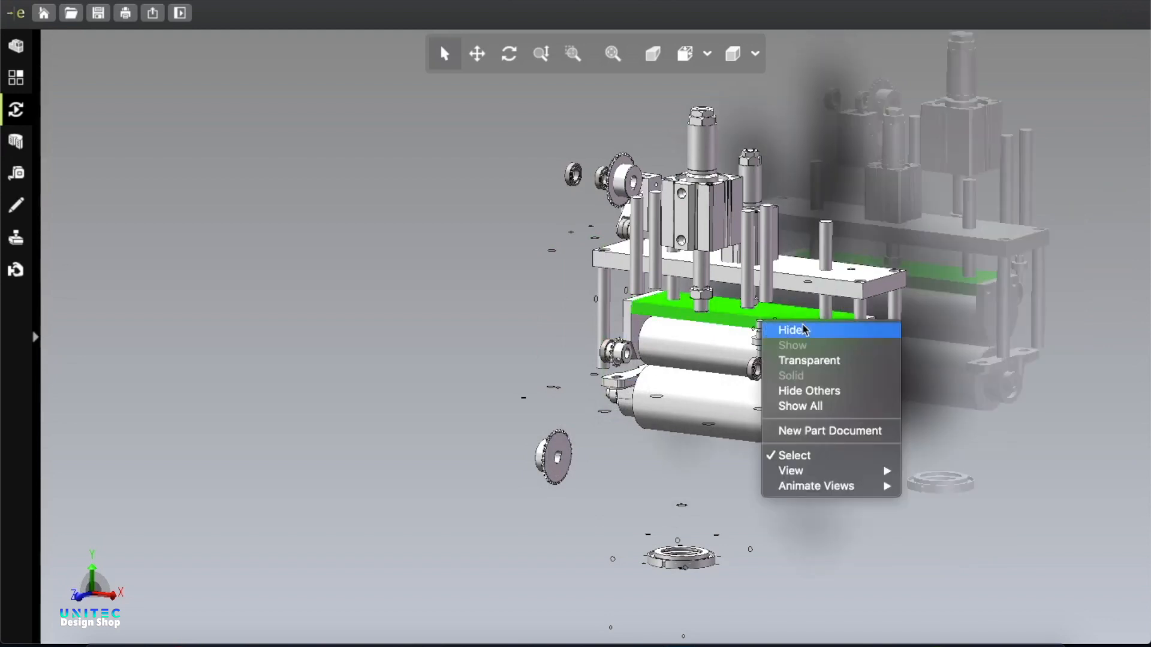
{"action": "left_click", "coordinate": [786, 331]}
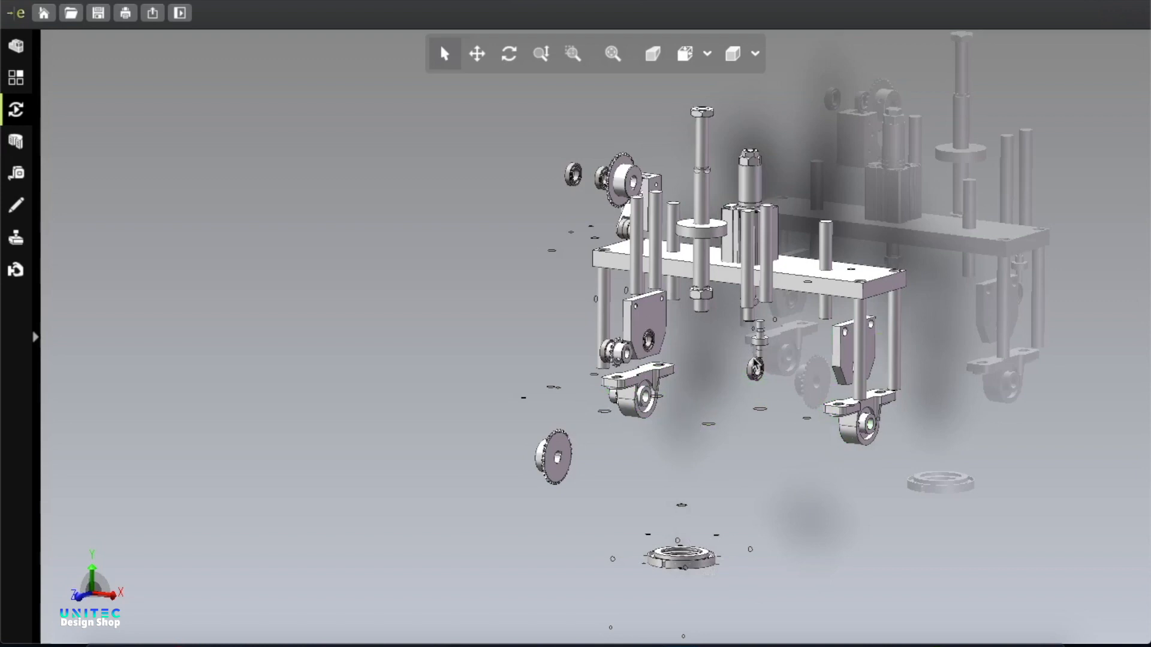
{"action": "mouse_move", "coordinate": [565, 513]}
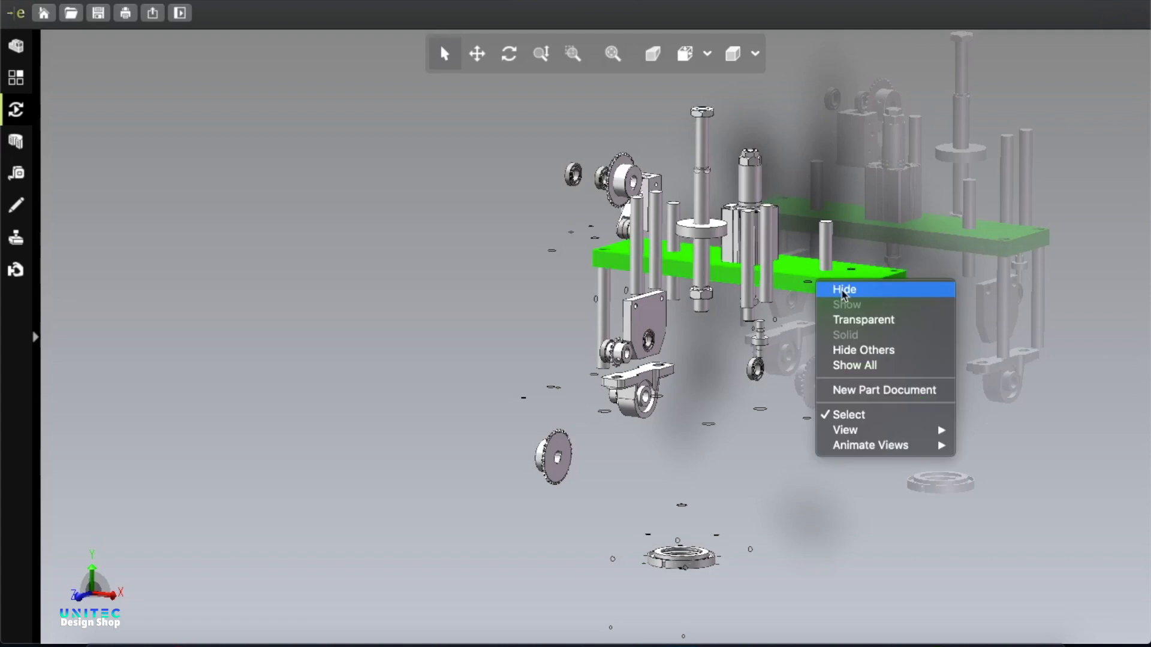
{"action": "left_click", "coordinate": [845, 289]}
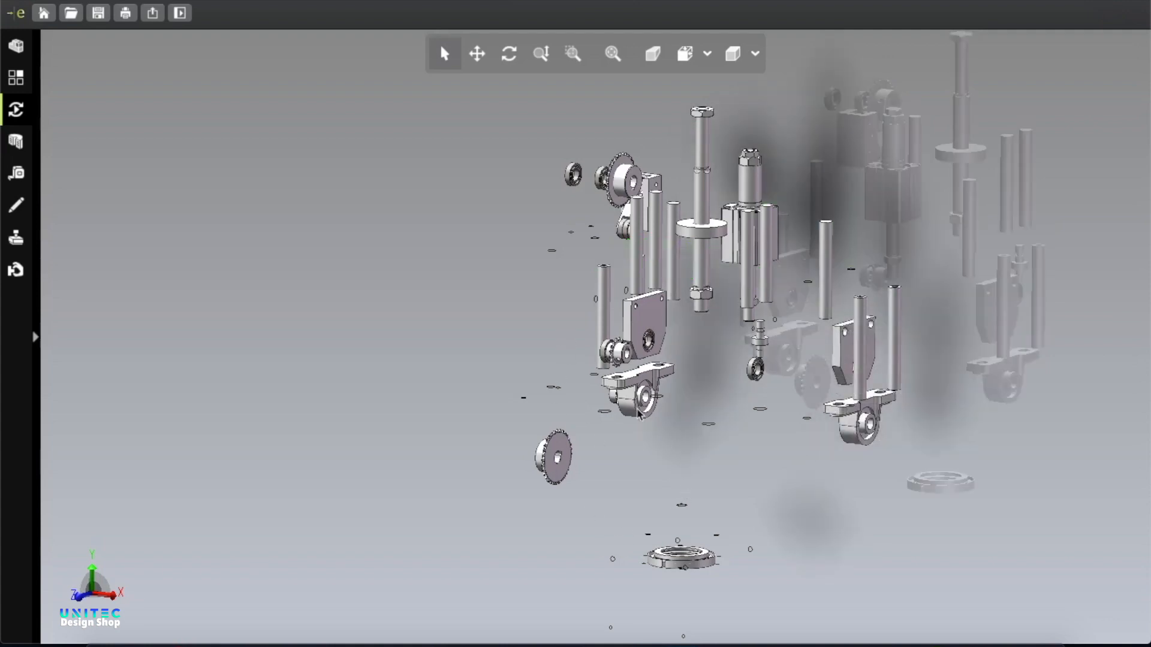
{"action": "mouse_move", "coordinate": [708, 469]}
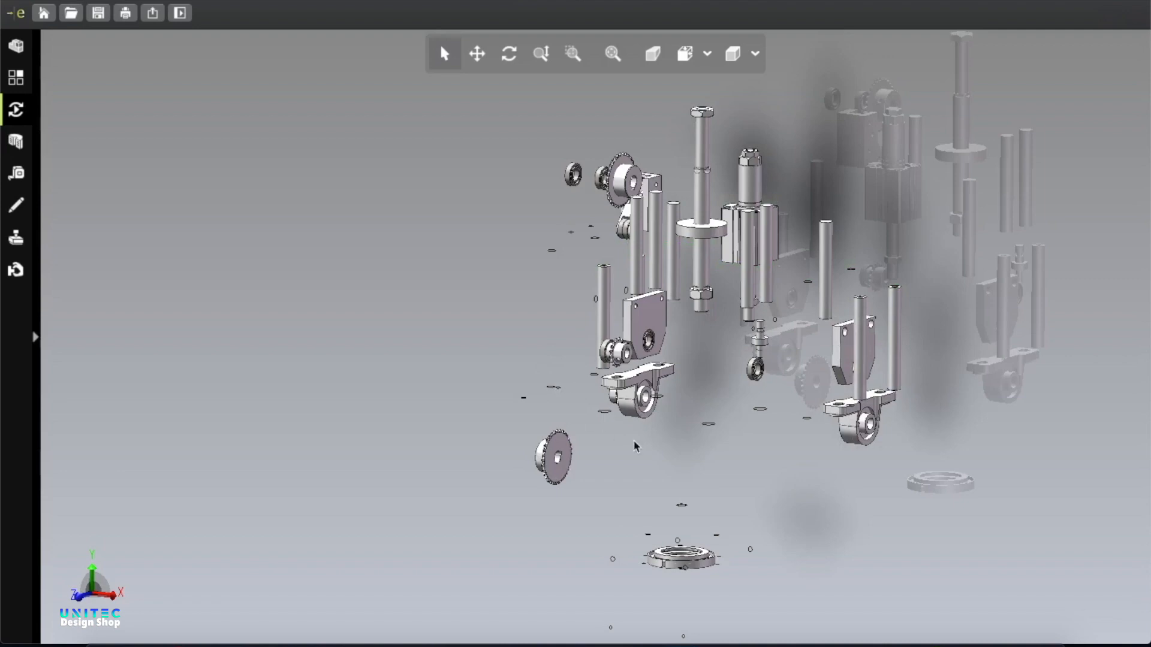
{"action": "mouse_move", "coordinate": [667, 480]}
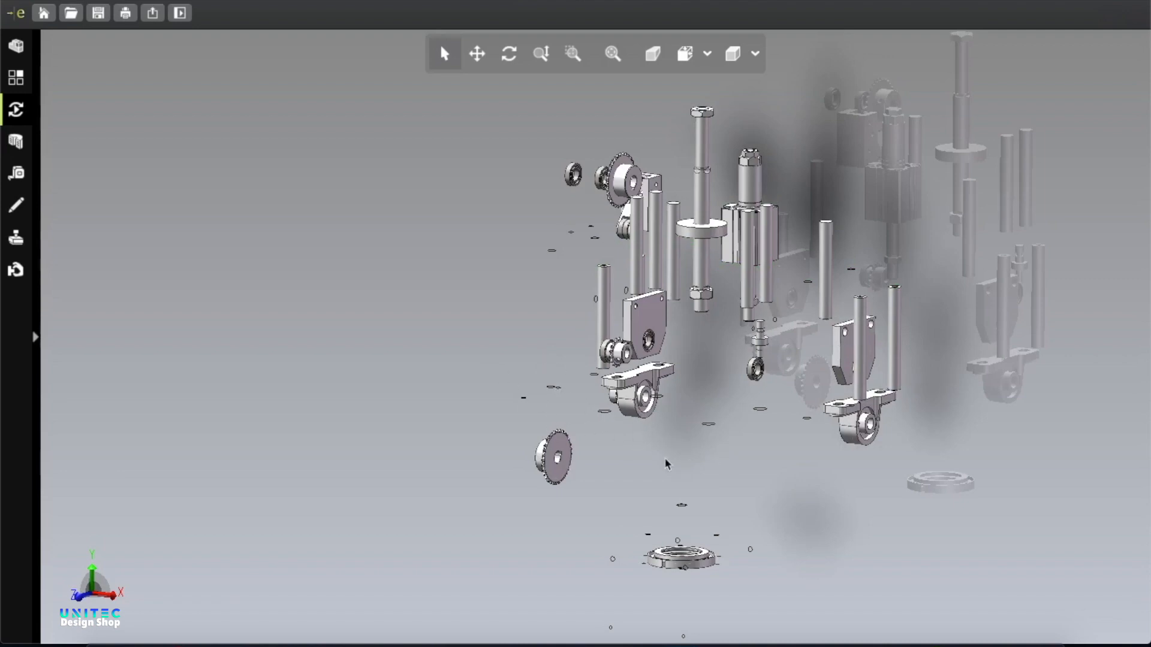
{"action": "mouse_move", "coordinate": [532, 488]}
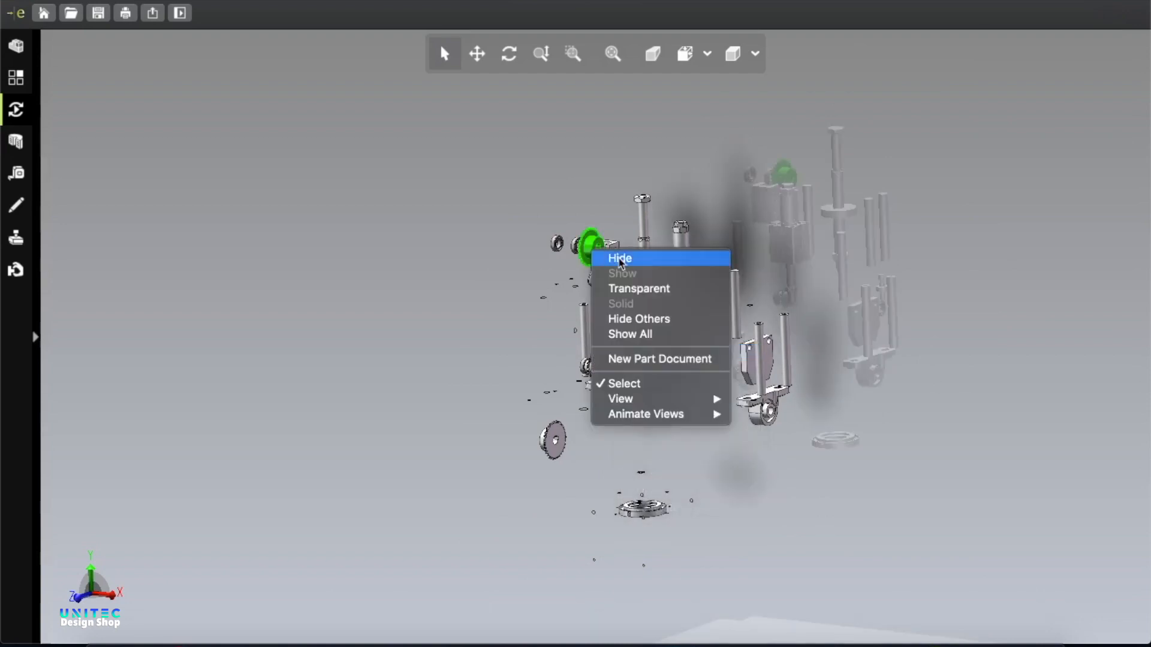
Hide the upper-left sprocket to expose the posts and bearing blocks.
{"action": "left_click", "coordinate": [618, 258]}
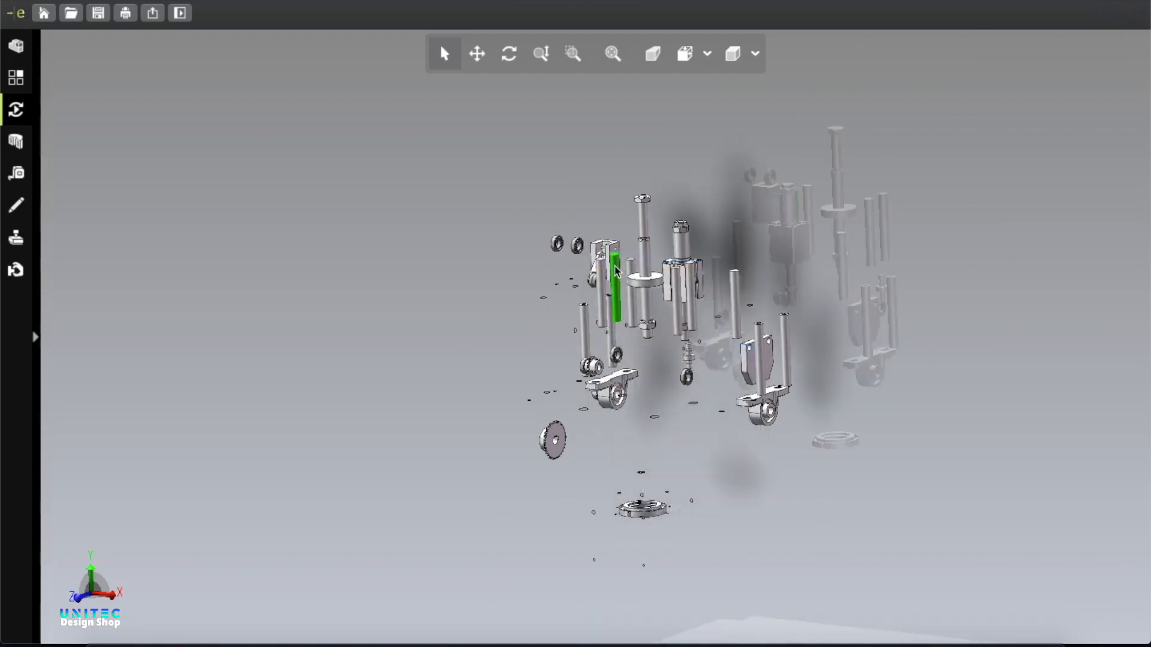